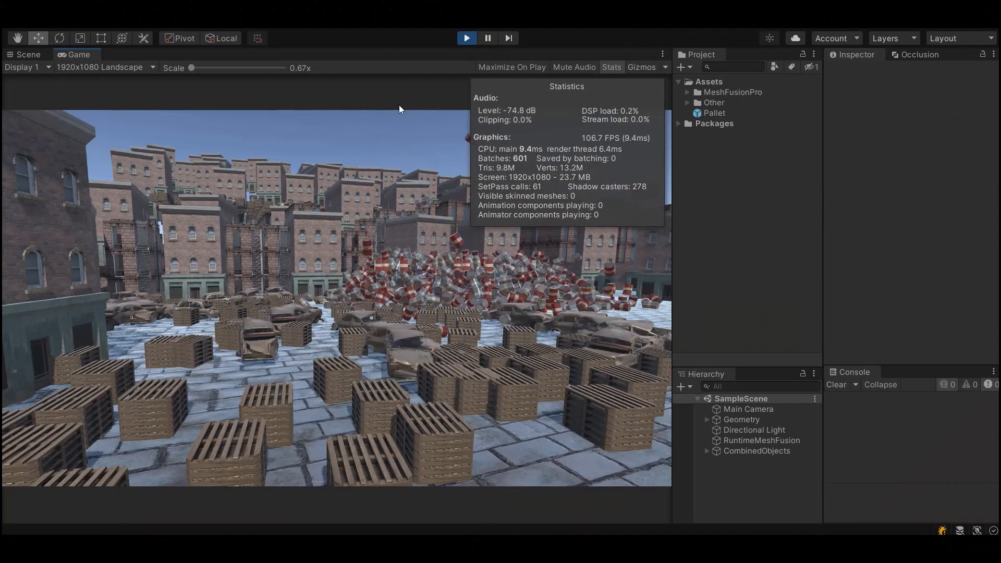
- Switch between the Scene and Game views, inspecting a combined car mesh along the way
{"action": "left_click", "coordinate": [24, 54]}
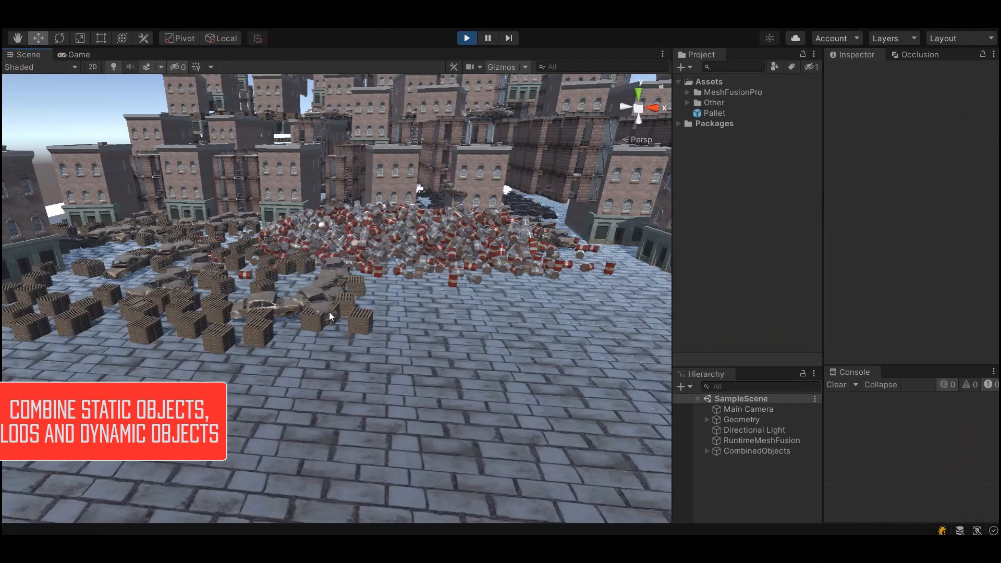
{"action": "left_click", "coordinate": [264, 309]}
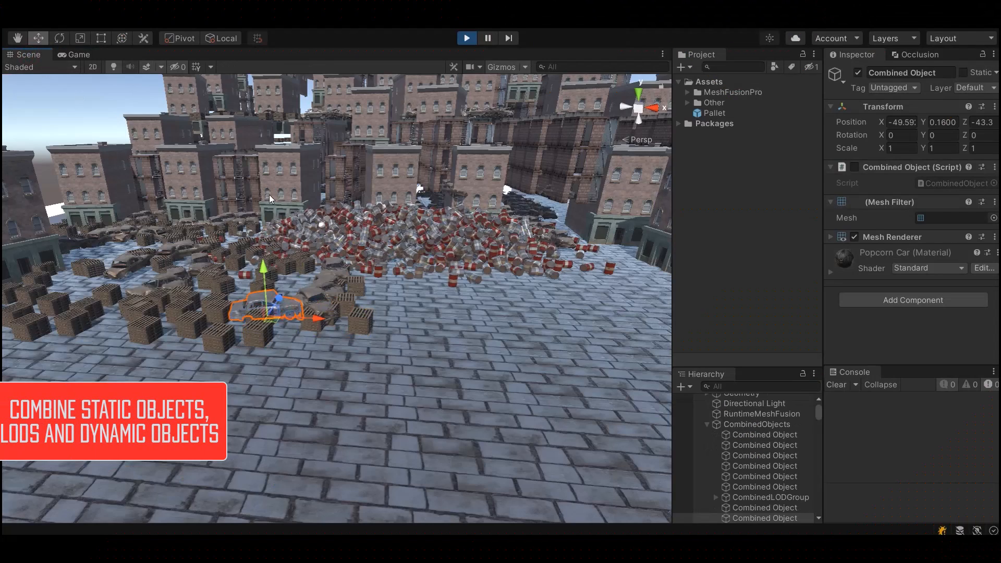
{"action": "left_click", "coordinate": [770, 497]}
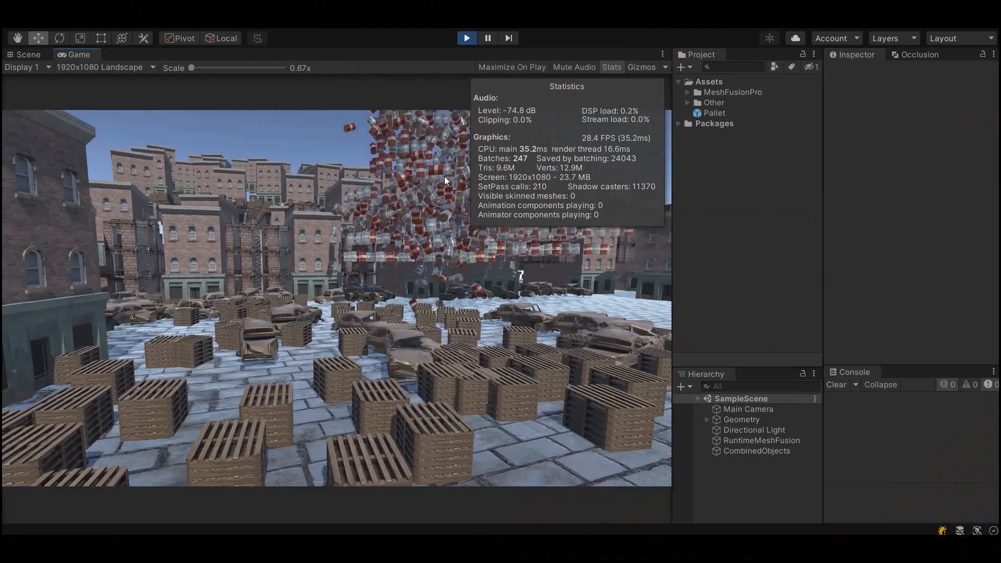
{"action": "left_click", "coordinate": [27, 54]}
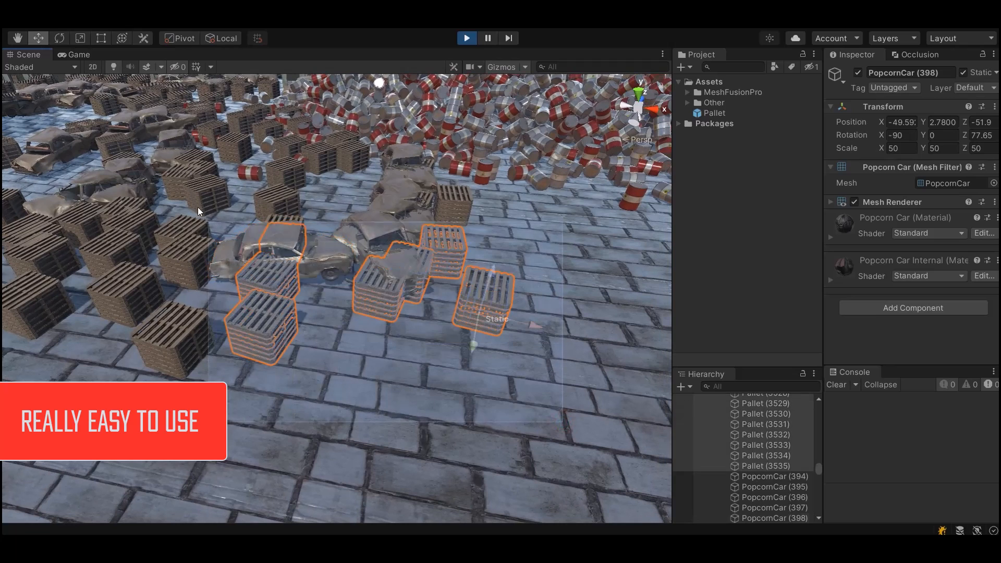
- Add Static Mesh Fusion Source to the selected objects and auto-assign 6633 static sources
{"action": "left_click", "coordinate": [912, 222]}
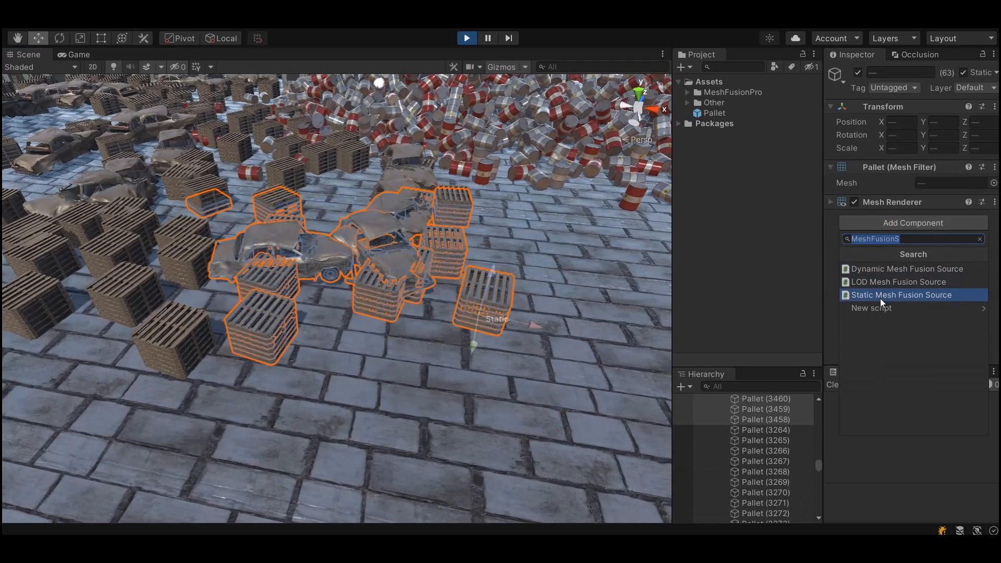
{"action": "left_click", "coordinate": [901, 294]}
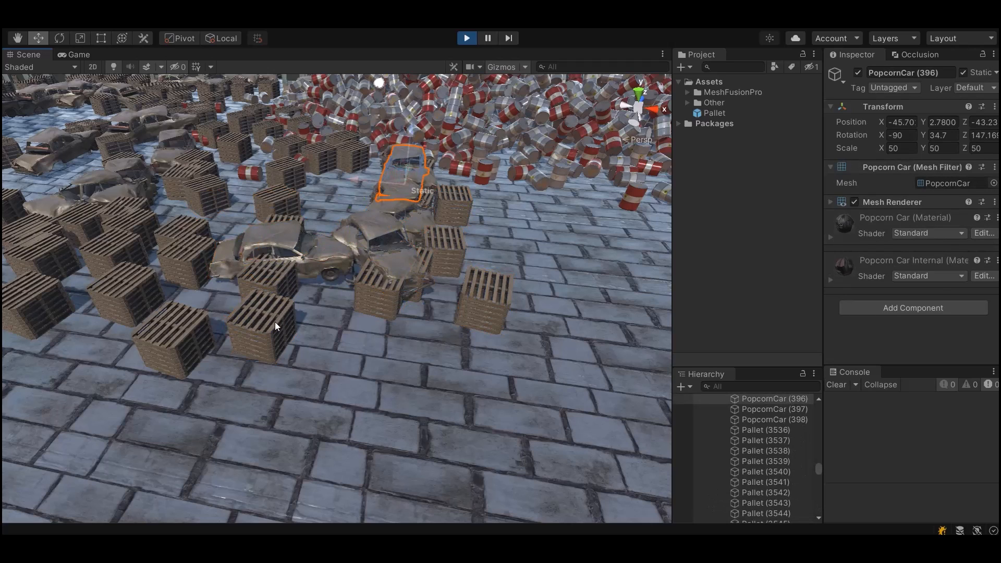
{"action": "left_click", "coordinate": [714, 114]}
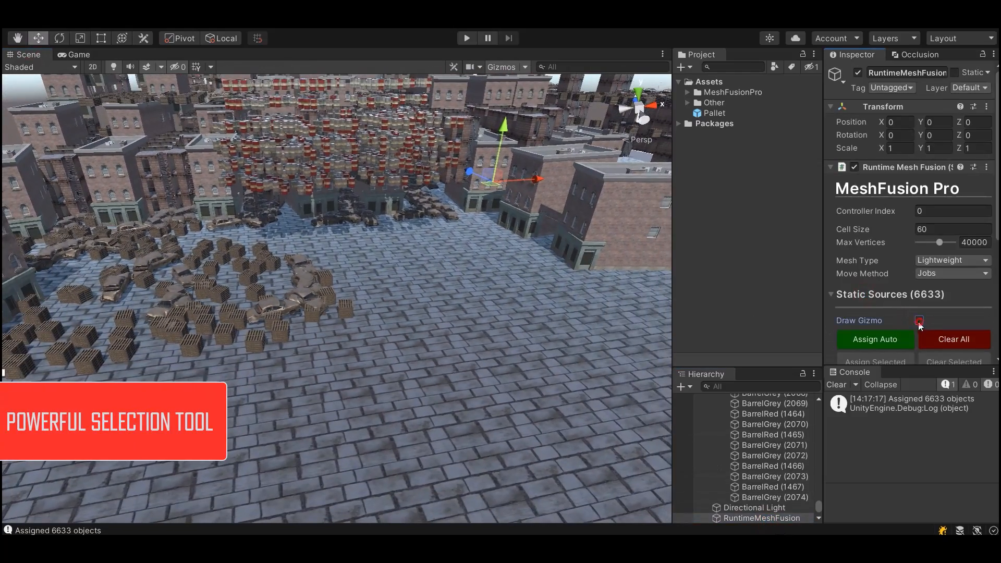
- Enable Draw Gizmo for static sources, assign 53 LOD buildings, and open the Lightmapping scene
{"action": "left_click", "coordinate": [918, 320]}
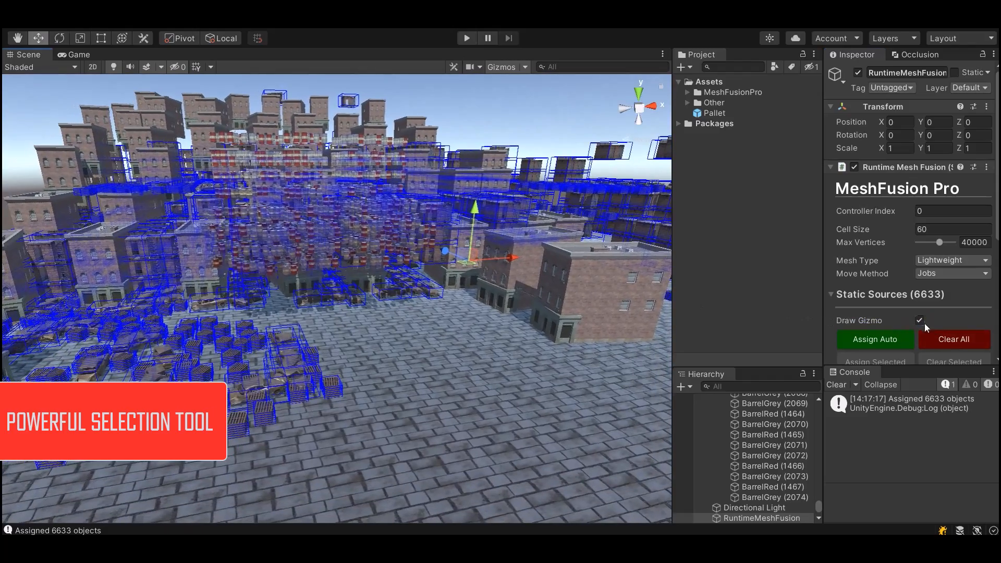
{"action": "left_click", "coordinate": [831, 294]}
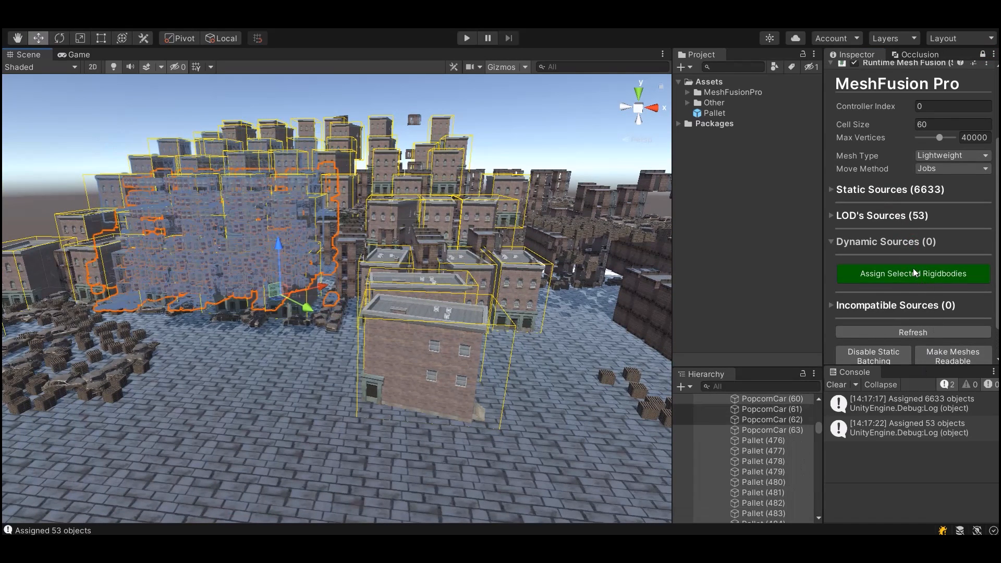
{"action": "left_click", "coordinate": [913, 273]}
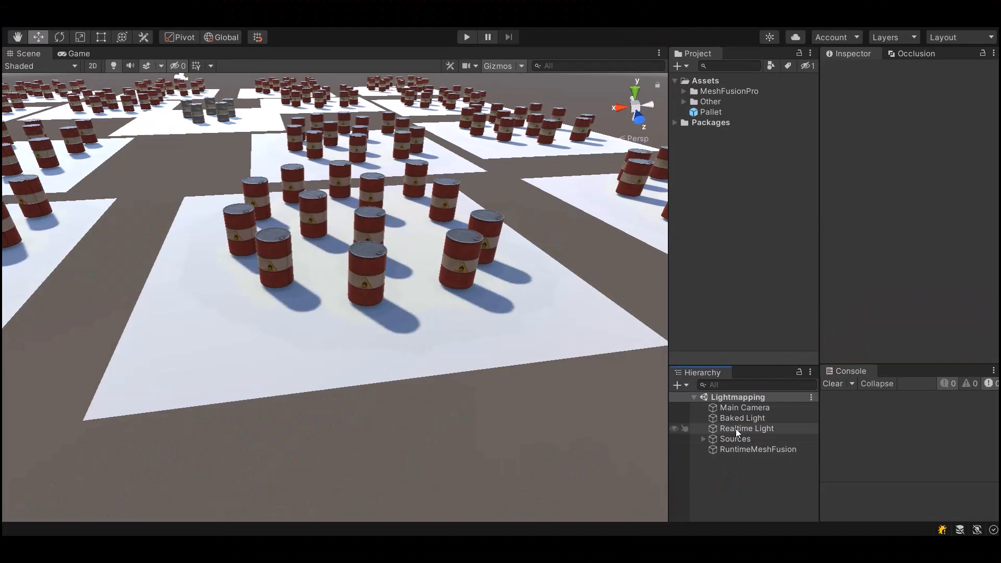
- Inspect the Baked Light and a BarrelRed, then run the Lightmapping scene
{"action": "left_click", "coordinate": [742, 417]}
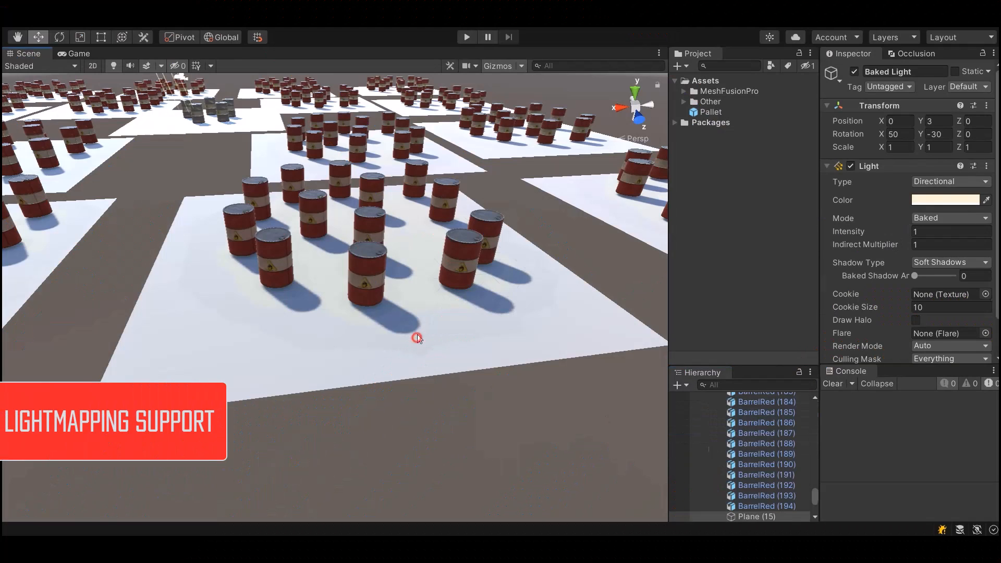
{"action": "left_click", "coordinate": [367, 275]}
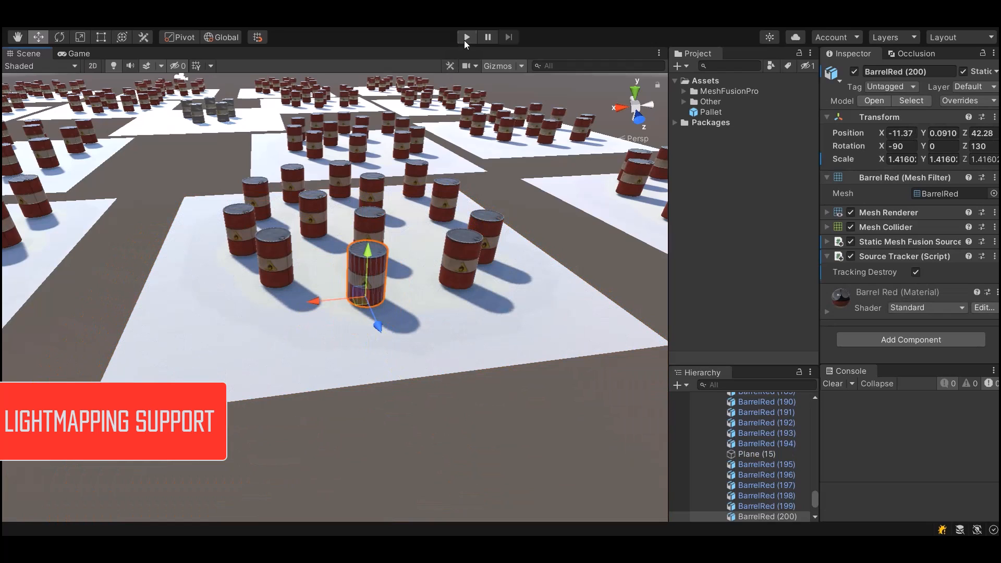
{"action": "left_click", "coordinate": [466, 36]}
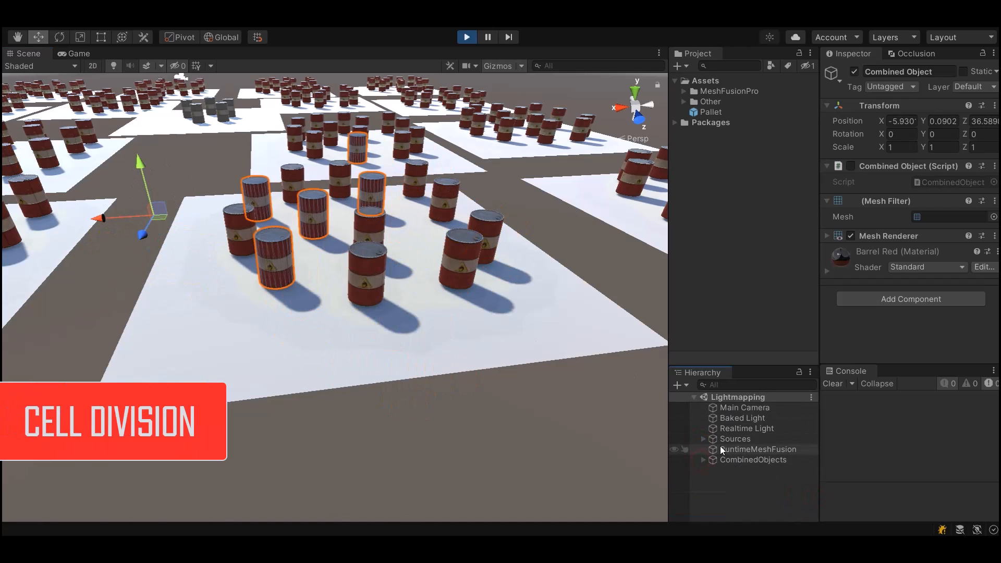
- View the RuntimeMeshFusion cell grid, then run the Example barrel scene with Stats
{"action": "left_click", "coordinate": [759, 449]}
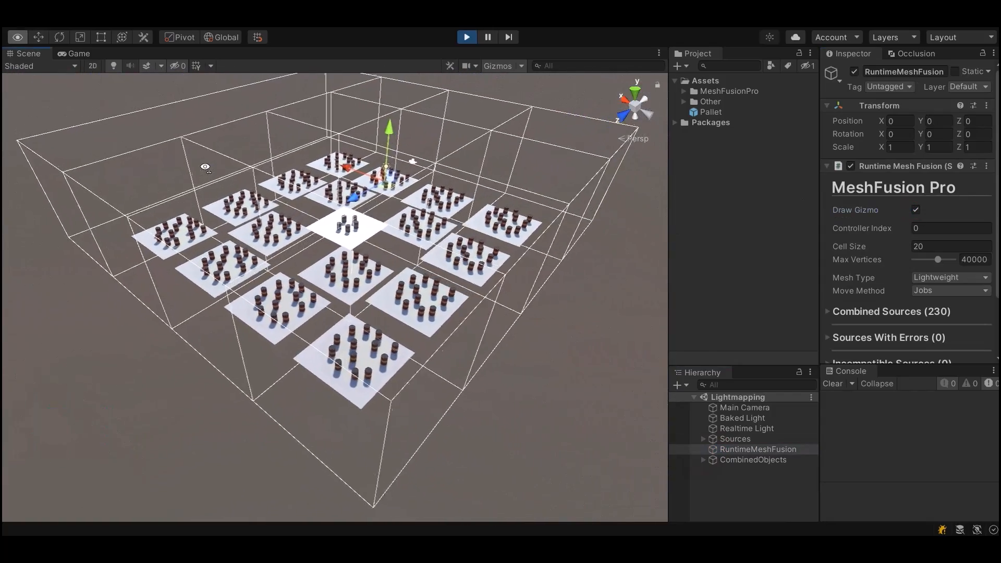
{"action": "left_click", "coordinate": [636, 99]}
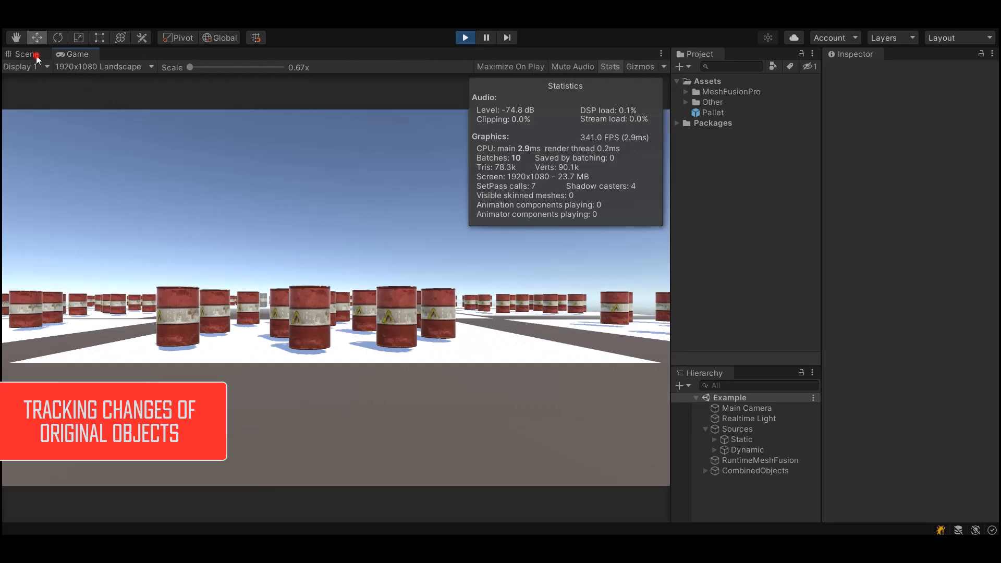
- Delete selected BarrelRed sources from the Hierarchy, then expand Sources > Dynamic
{"action": "left_click", "coordinate": [754, 470]}
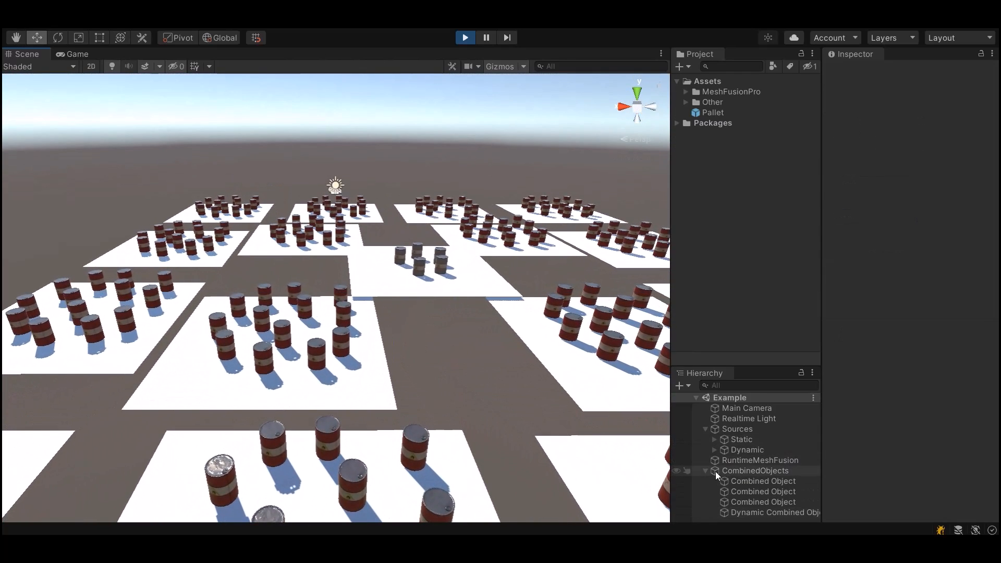
{"action": "left_click", "coordinate": [741, 439]}
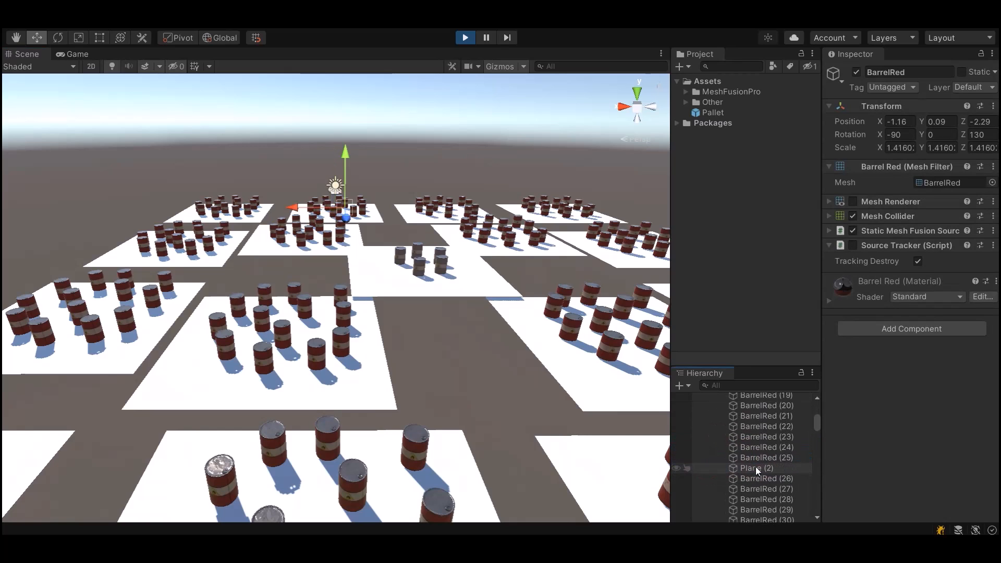
{"action": "right_click", "coordinate": [756, 468]}
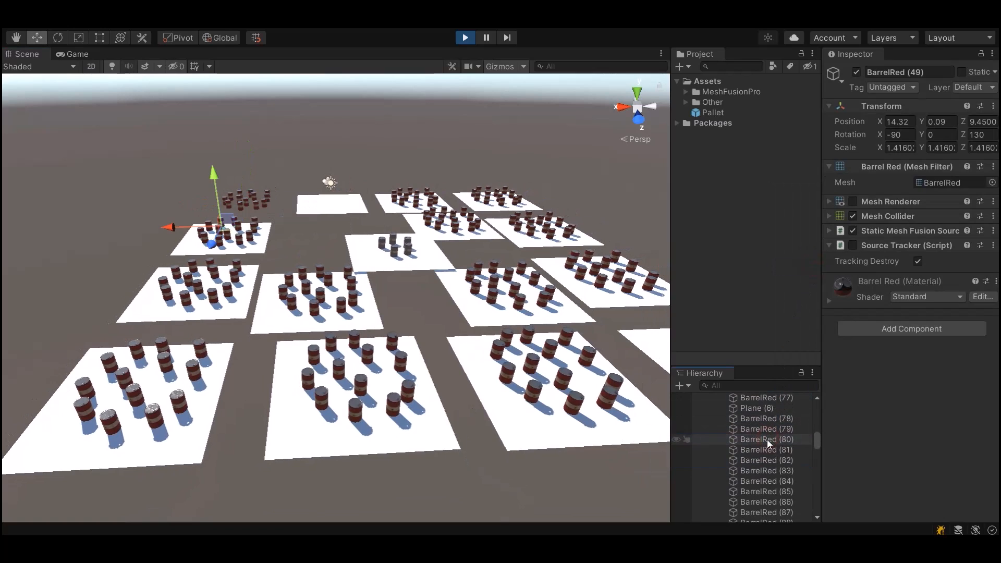
{"action": "right_click", "coordinate": [766, 439]}
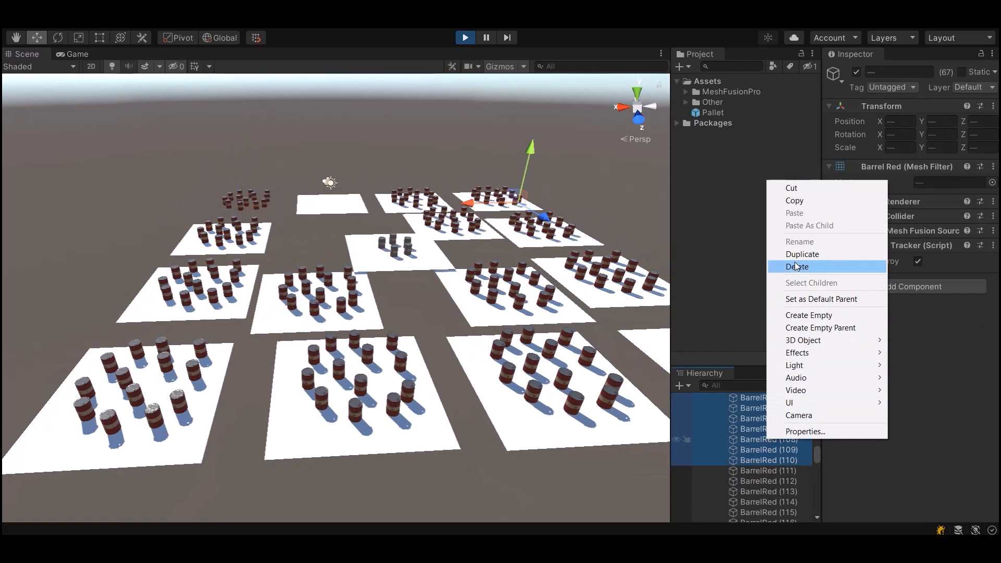
{"action": "left_click", "coordinate": [797, 266]}
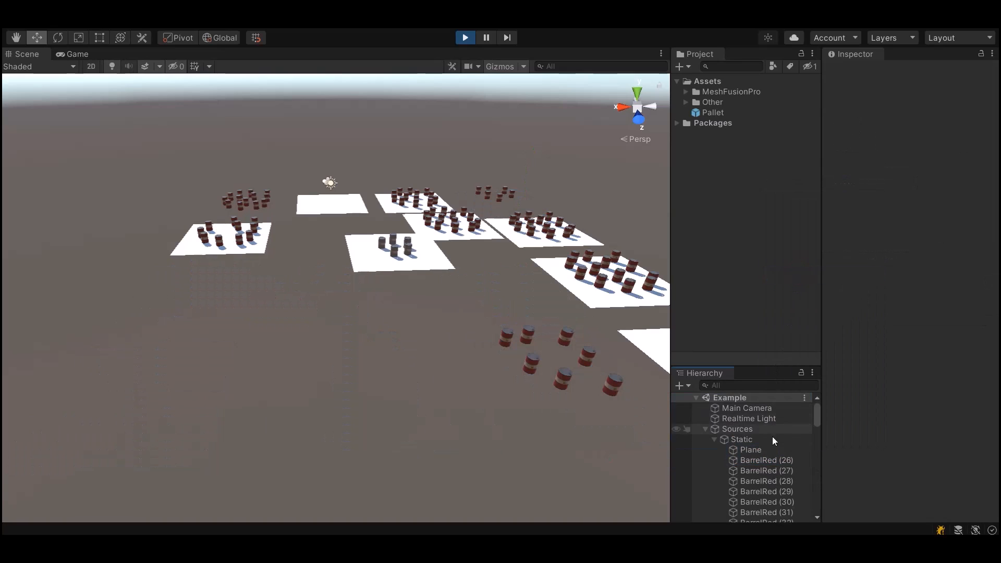
{"action": "left_click", "coordinate": [399, 249]}
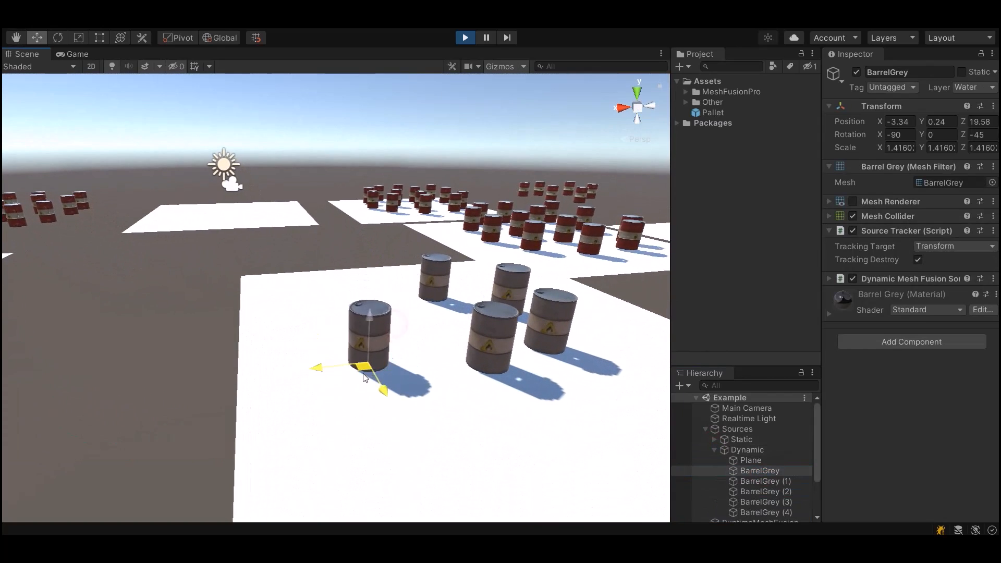
- Select a BarrelGrey dynamic source and drag it to a new spot on the plane
{"action": "left_click", "coordinate": [507, 313]}
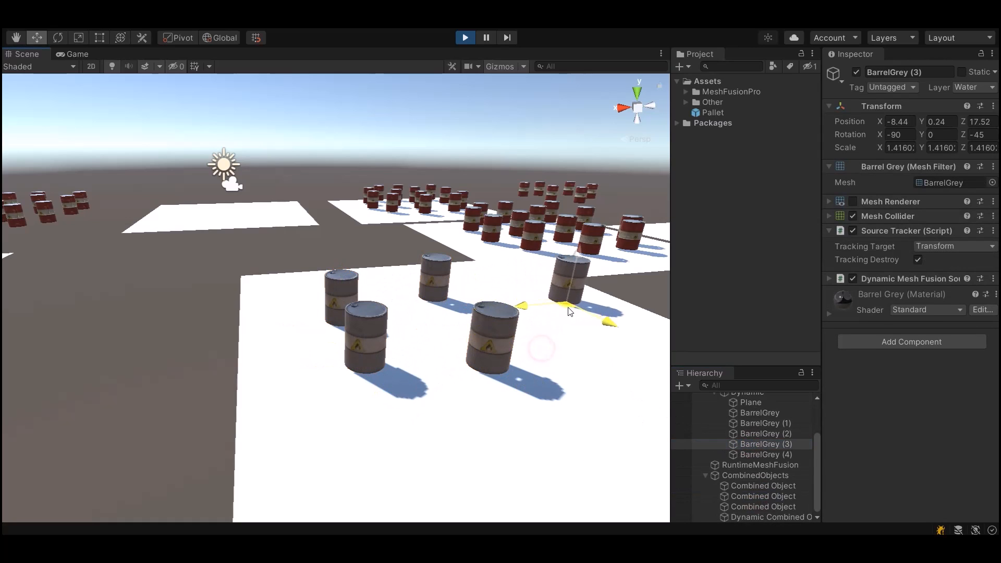
{"action": "left_click_drag", "start_coordinate": [574, 310], "coordinate": [565, 300]}
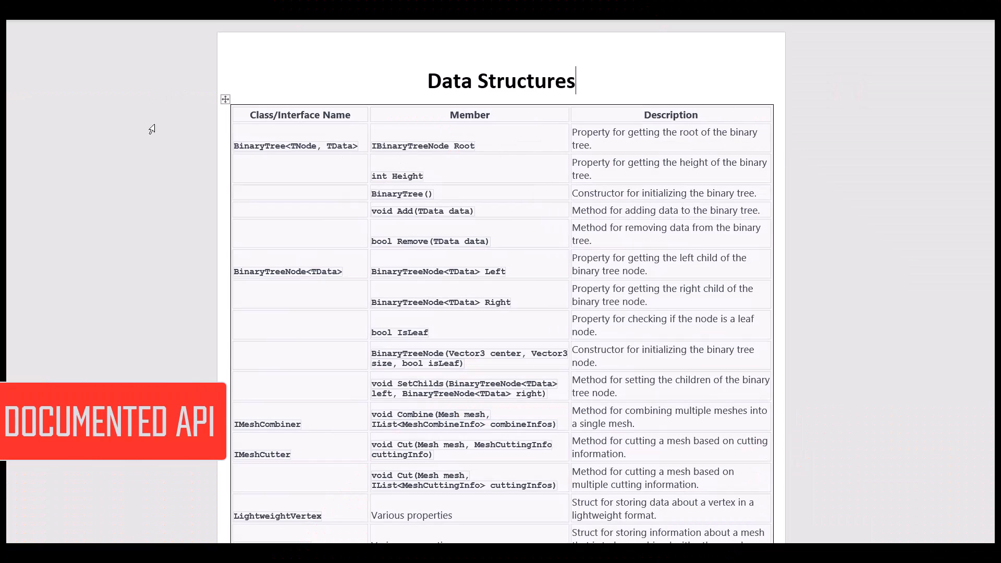
- Scroll the Word API table to Combined Mesh, then expand Dynamic Sources in the Inspector
{"action": "scroll", "scroll_direction": "down", "scroll_amount": 3}
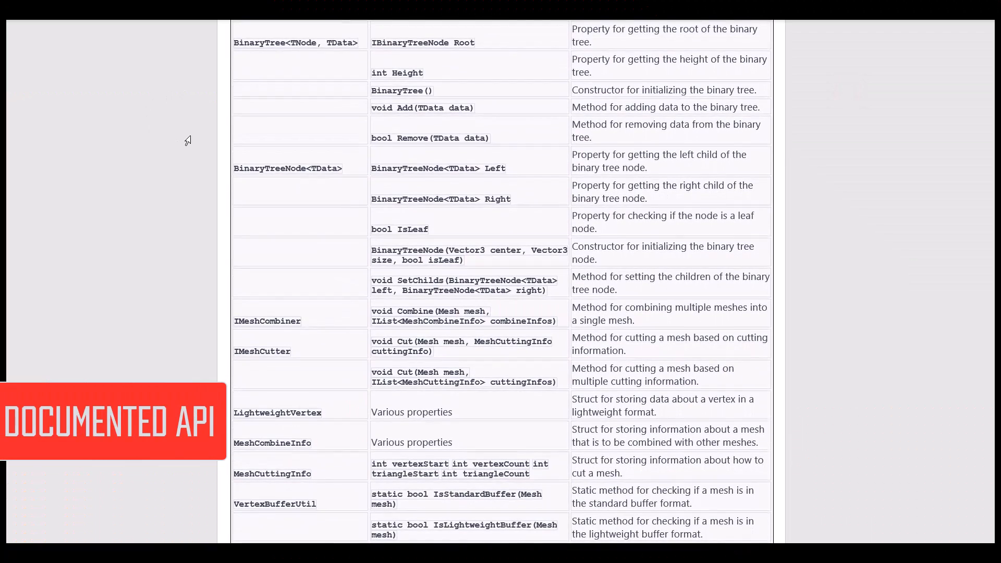
{"action": "scroll", "scroll_direction": "down", "scroll_amount": 3}
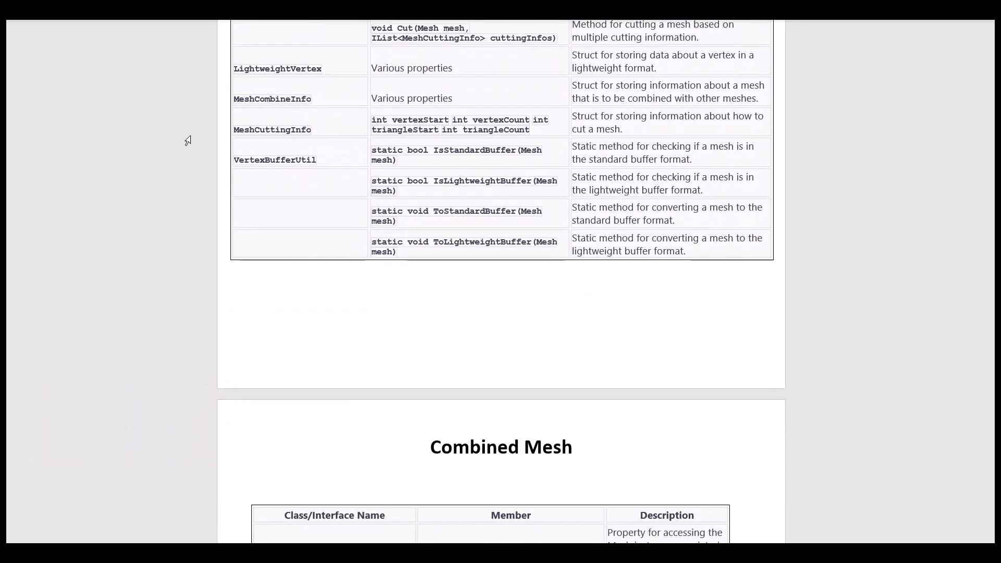
{"action": "scroll", "scroll_direction": "down", "scroll_amount": 3}
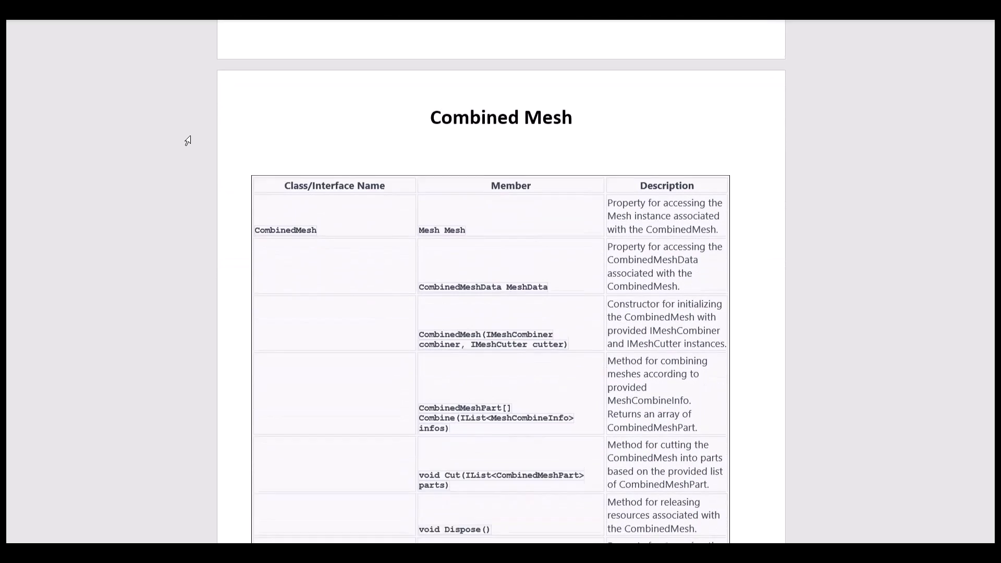
{"action": "scroll", "scroll_direction": "down", "scroll_amount": 3}
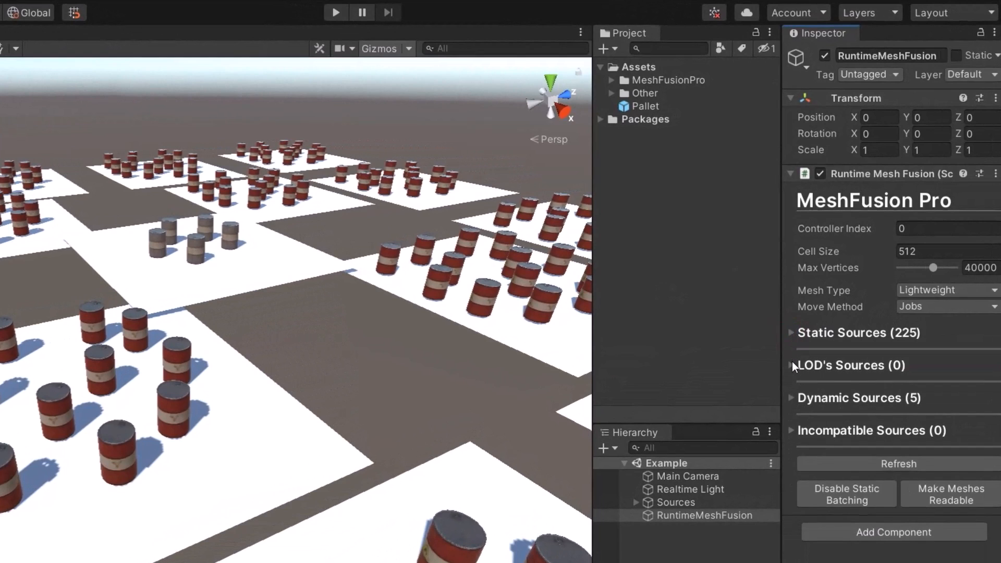
{"action": "left_click", "coordinate": [791, 398]}
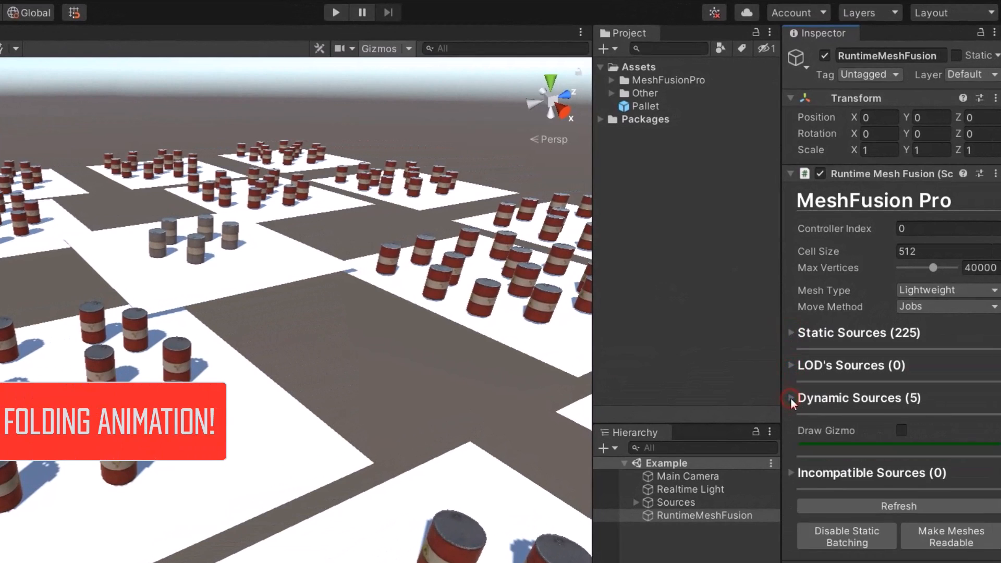